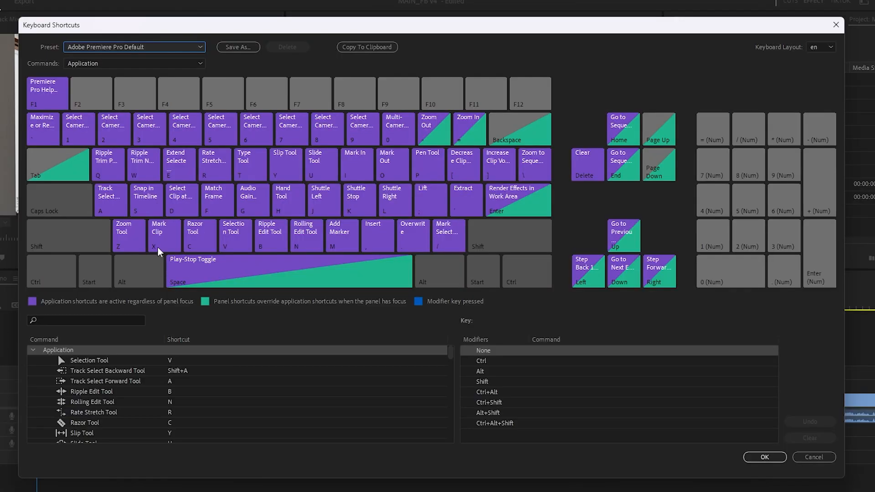
Search 'add edit' in Keyboard Shortcuts and assign X as the Add Edit shortcut.
{"action": "type", "text": "add e"}
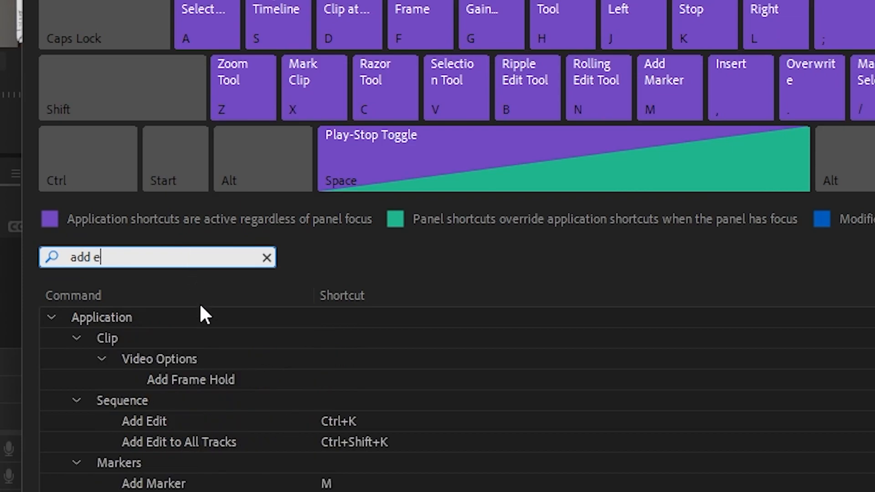
{"action": "type", "text": "d"}
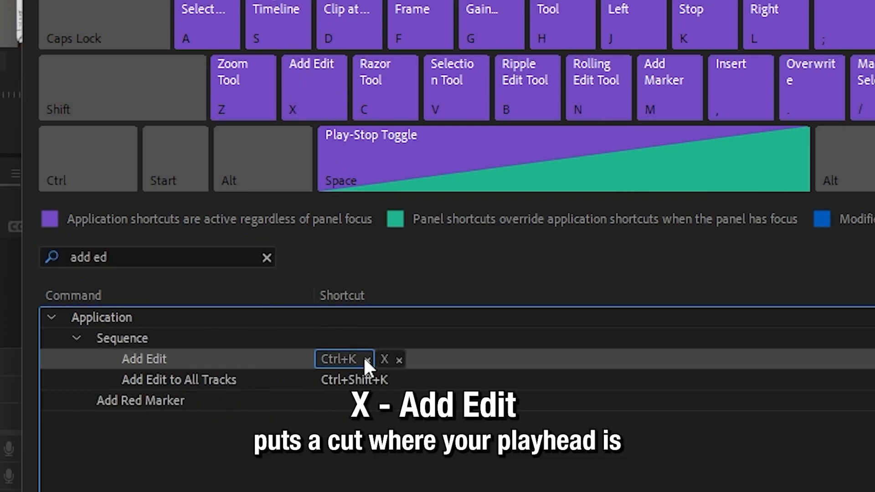
{"action": "left_click", "coordinate": [369, 360]}
{"action": "type", "text": "ripple d"}
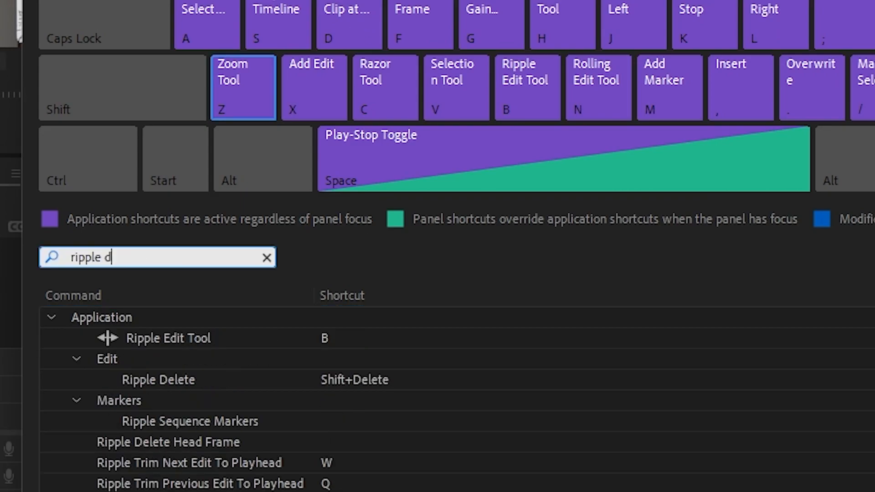
Assign Z to Ripple Delete and A to Move Playhead to Cursor, clearing Track Select Forward from A.
{"action": "type", "text": "ele"}
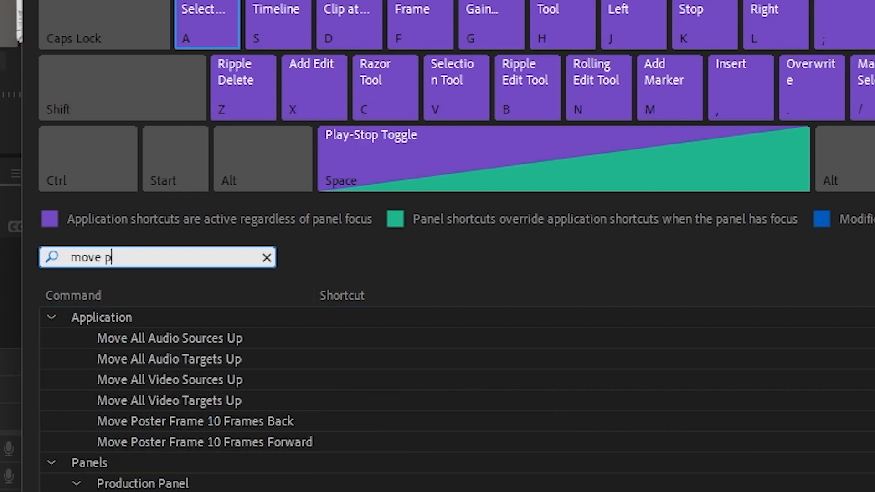
{"action": "type", "text": "lay"}
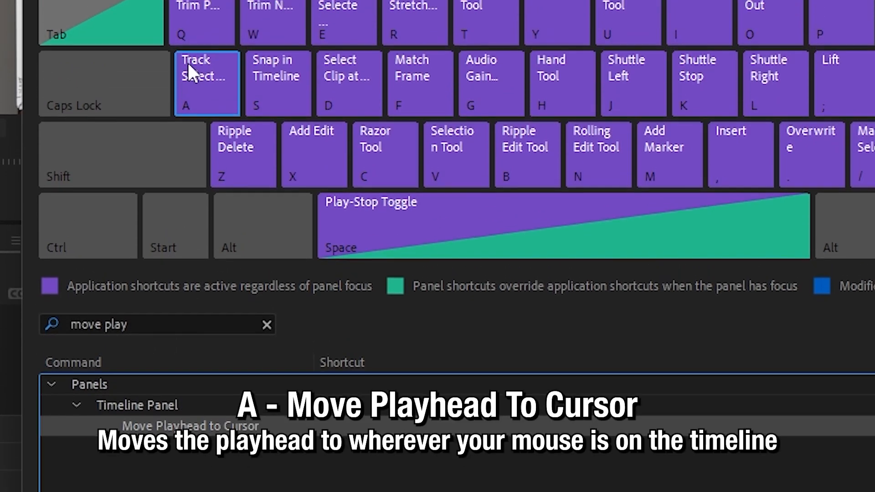
{"action": "left_click", "coordinate": [207, 83]}
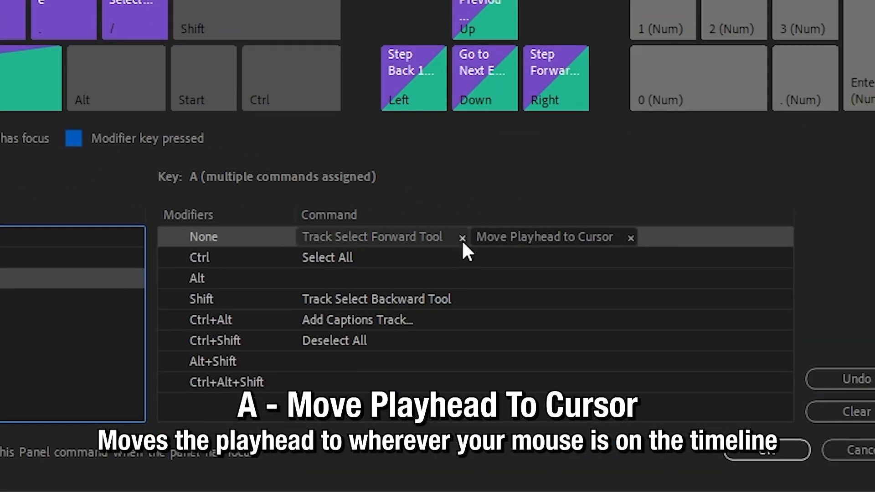
{"action": "left_click", "coordinate": [462, 237]}
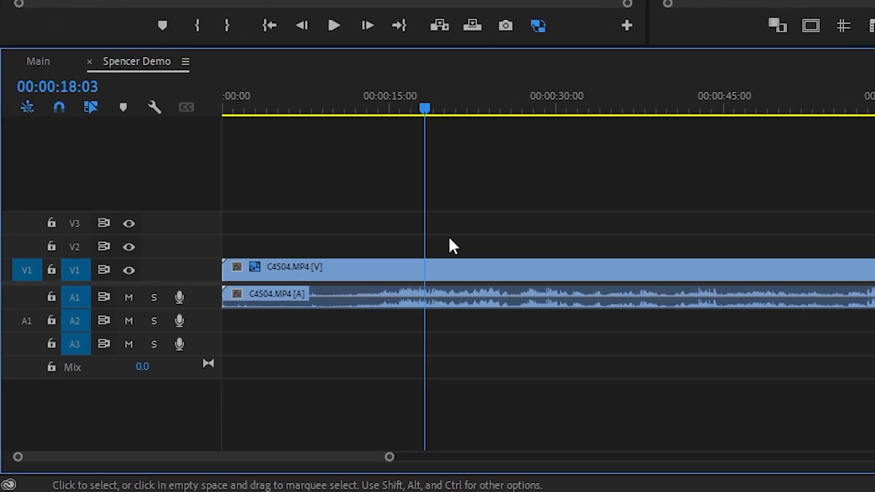
Jump the playhead with A to about 40 s, back to 6 s, then 5 s, and along the timeline again.
{"action": "key", "text": "a"}
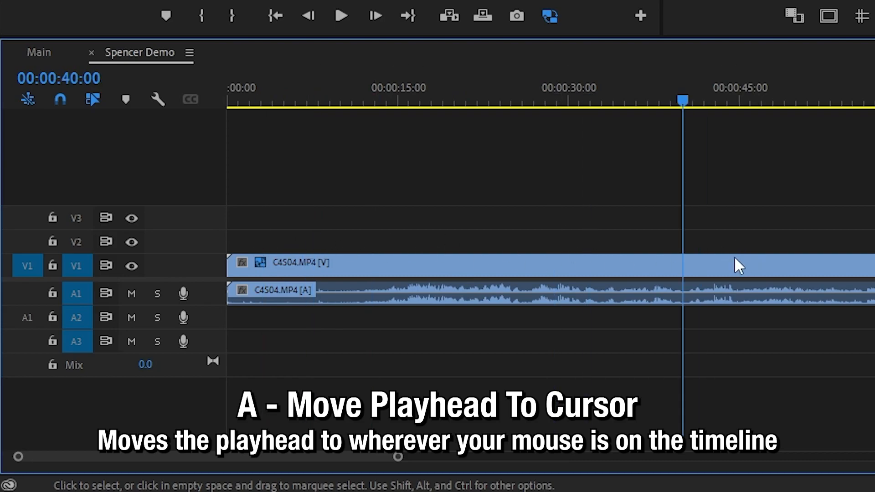
{"action": "key", "text": "a"}
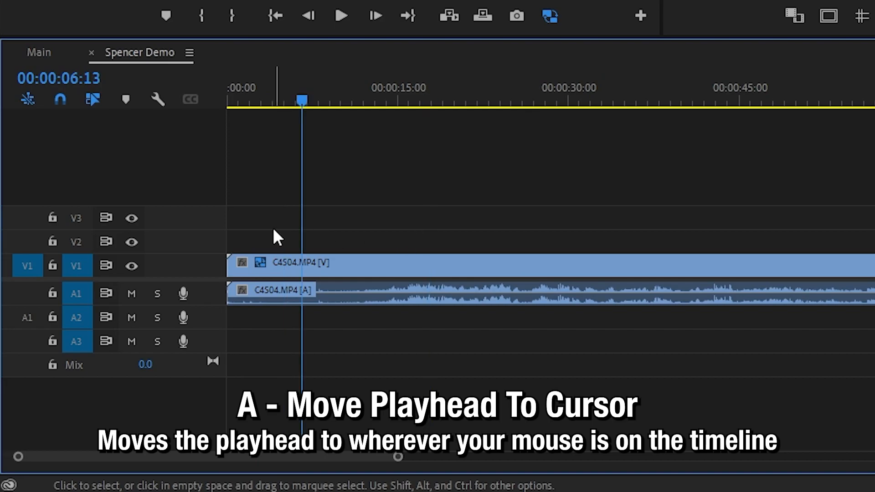
{"action": "key", "text": "a"}
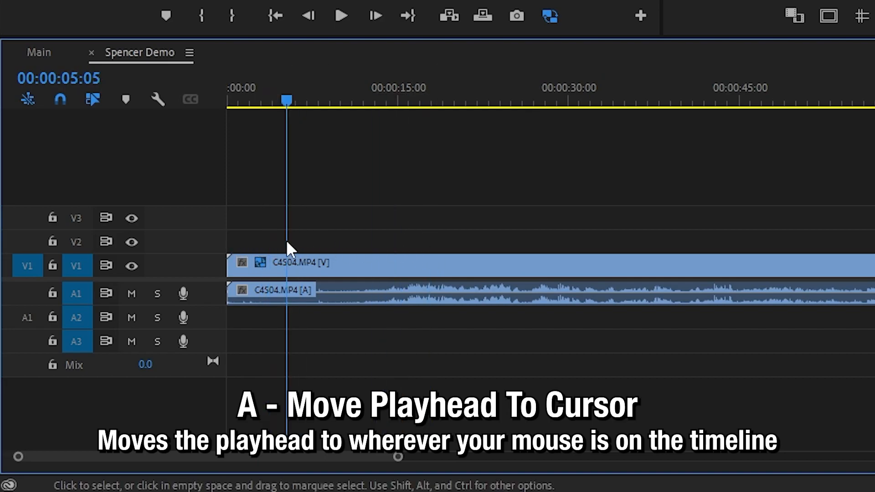
{"action": "key", "text": "x"}
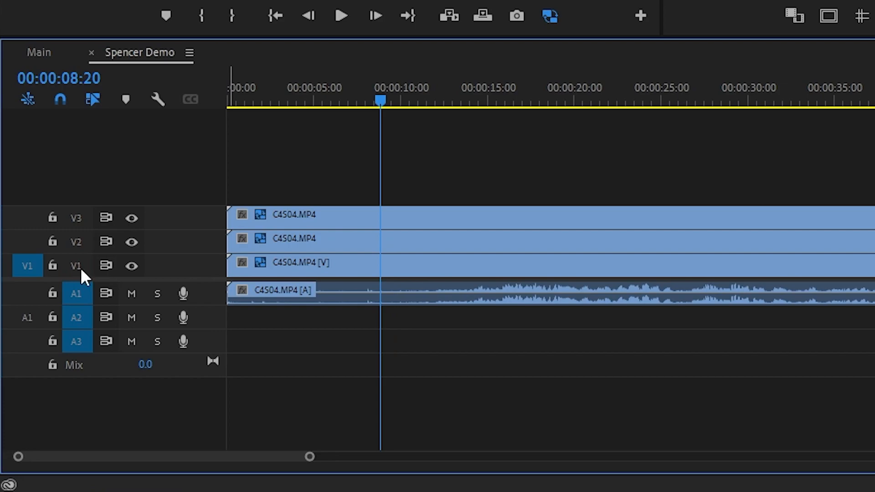
Target the stacked video tracks and cut through all three clips at about 8 seconds.
{"action": "left_click", "coordinate": [76, 241]}
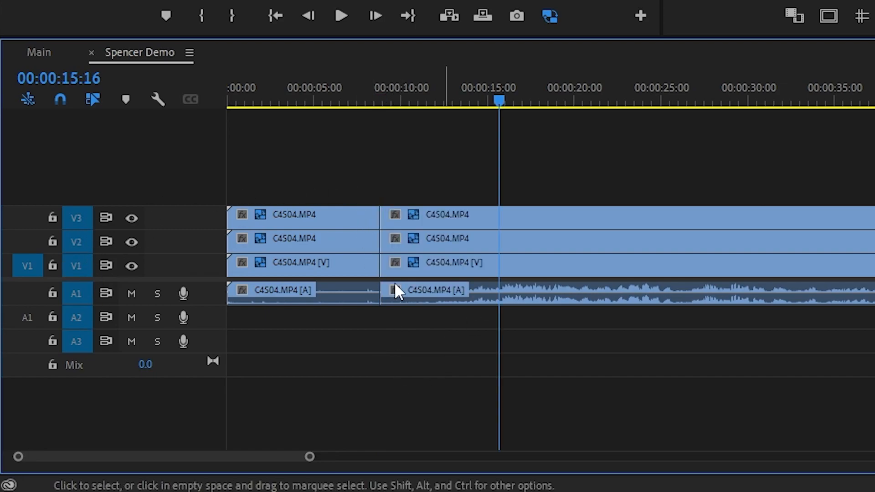
{"action": "left_click", "coordinate": [282, 100]}
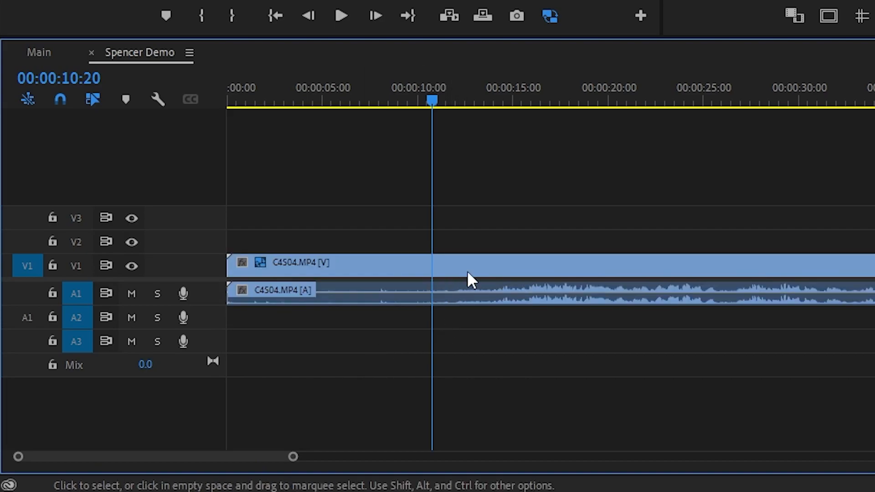
Split the single C4504 clip in two at the playhead, about 3.4 seconds.
{"action": "key", "text": "q"}
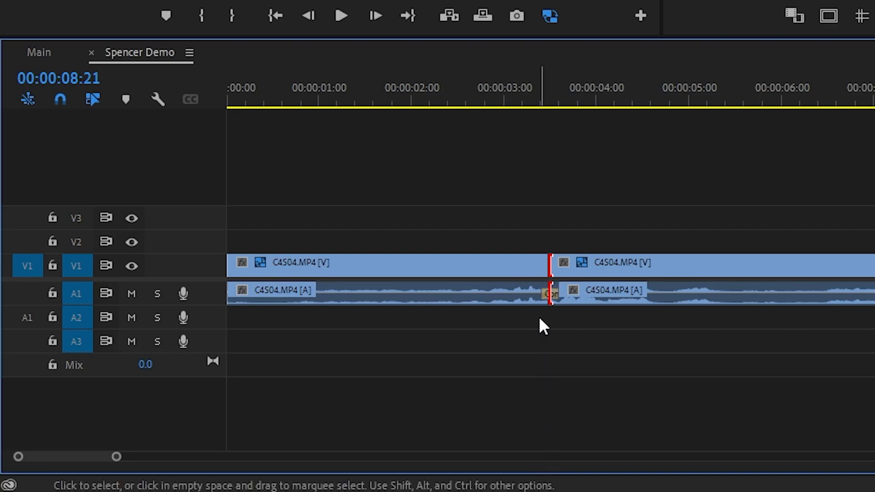
Ripple trim the clip at the edit point between the two pieces.
{"action": "key", "text": "ctrl+shift+d"}
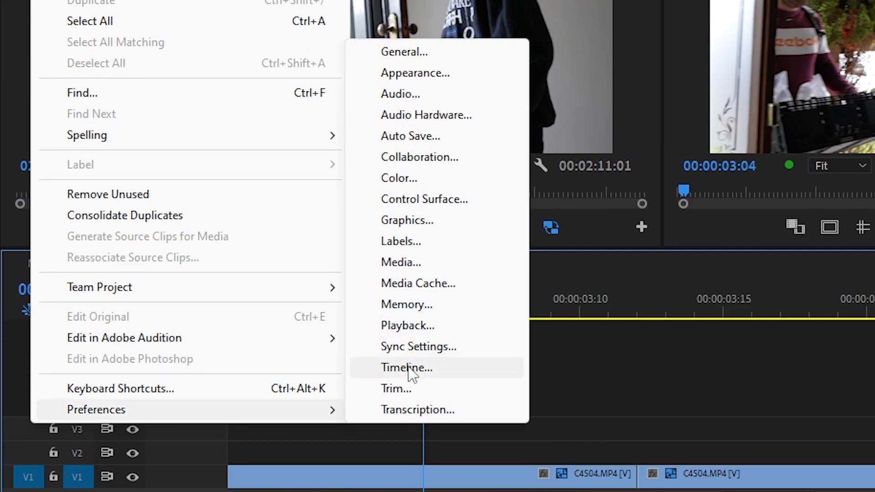
Review the Timeline preferences and close the dialog with OK.
{"action": "left_click", "coordinate": [405, 367]}
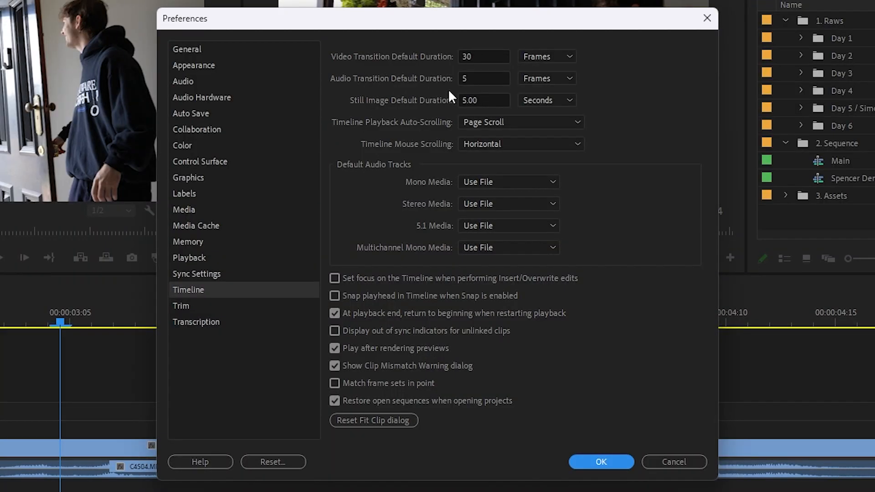
{"action": "left_click", "coordinate": [601, 461]}
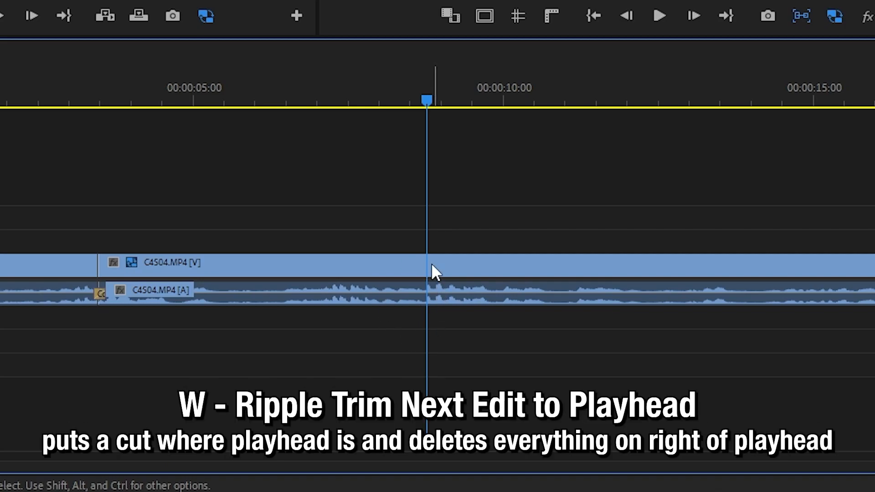
Ripple trim the next edit to the playhead so the clip ends near 9 seconds.
{"action": "key", "text": "w"}
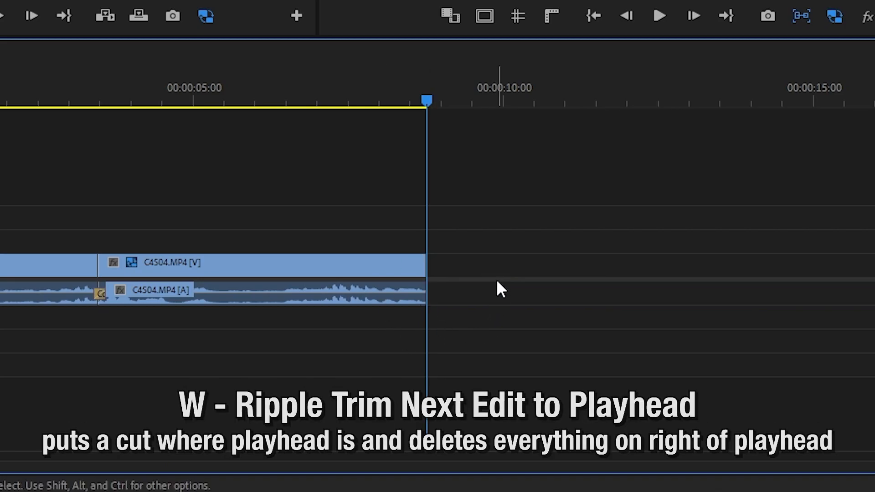